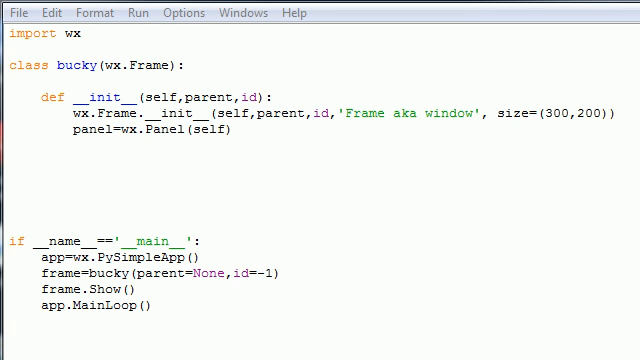
{"action": "mouse_move", "coordinate": [133, 185]}
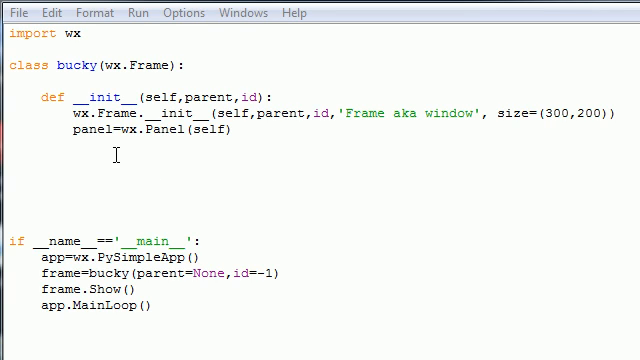
{"action": "mouse_move", "coordinate": [99, 174]}
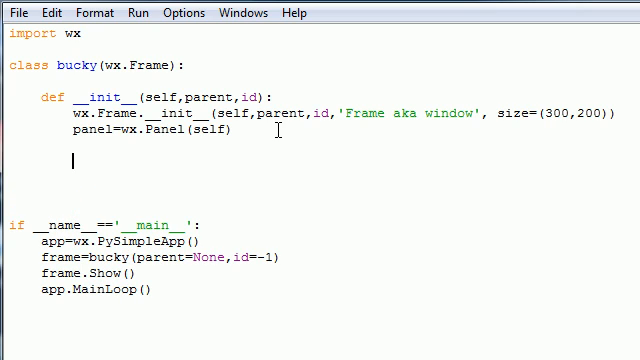
Start the line slider=wx.Slider(panel, -1, 50, 1, 100, in __init__.
{"action": "type", "text": "s"}
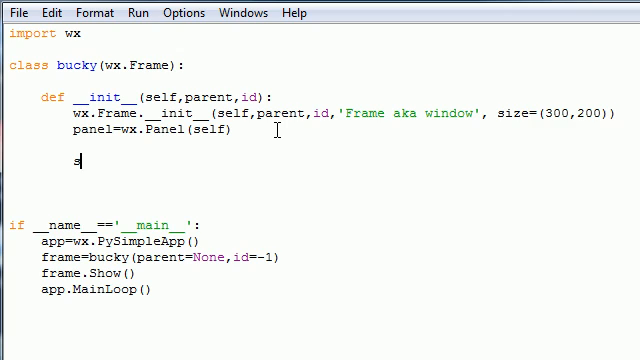
{"action": "type", "text": "slider="}
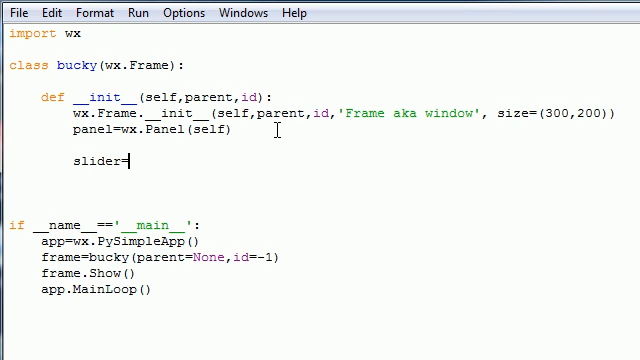
{"action": "type", "text": "wx"}
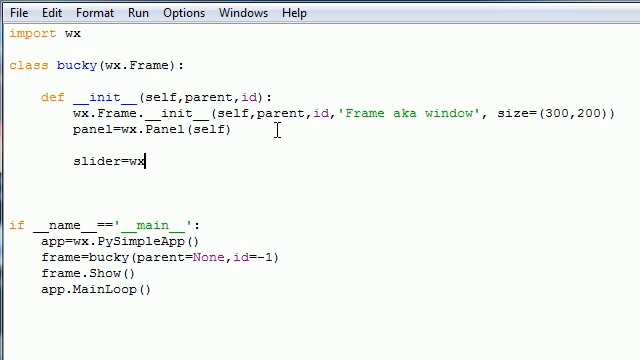
{"action": "type", "text": ".Slider("}
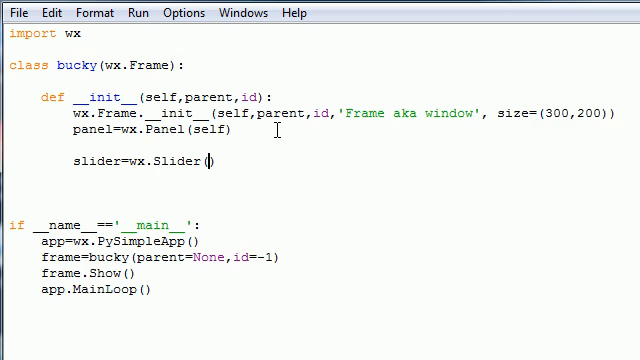
{"action": "type", "text": "panel, -1,"}
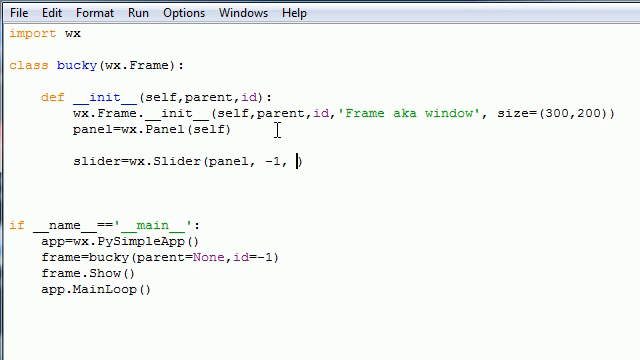
{"action": "type", "text": "50"}
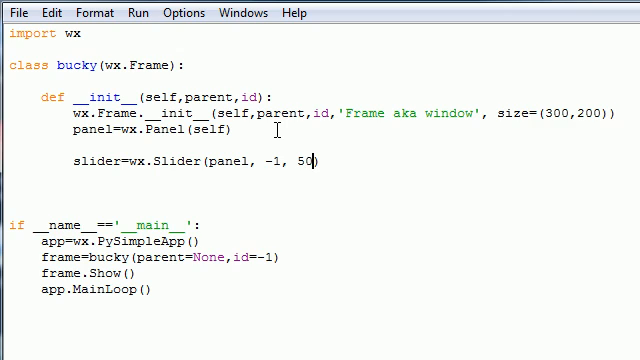
{"action": "type", "text": ","}
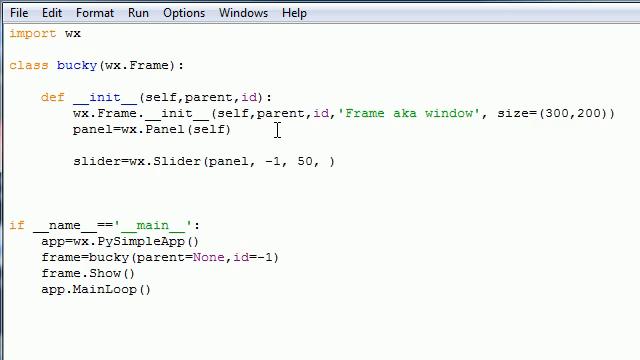
{"action": "type", "text": "1,"}
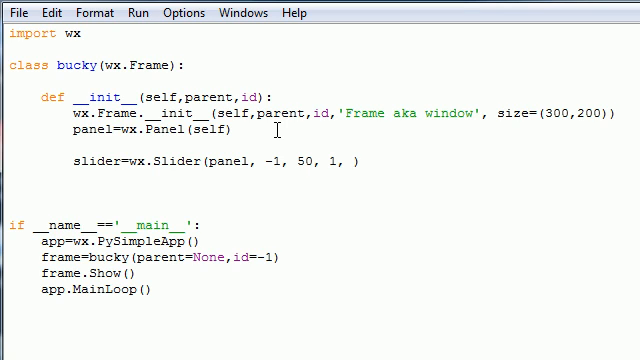
{"action": "type", "text": "100,"}
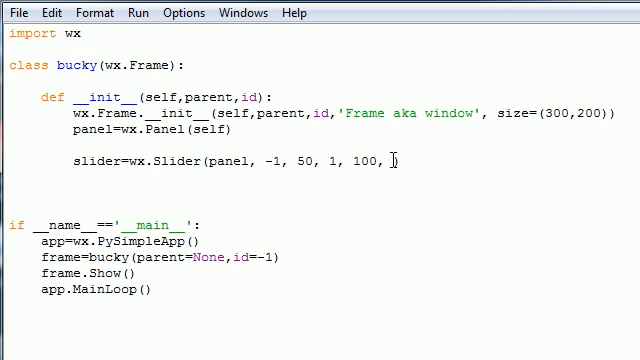
Add pos=(10,10) and size=(250,-1) arguments to the Slider call.
{"action": "type", "text": "00"}
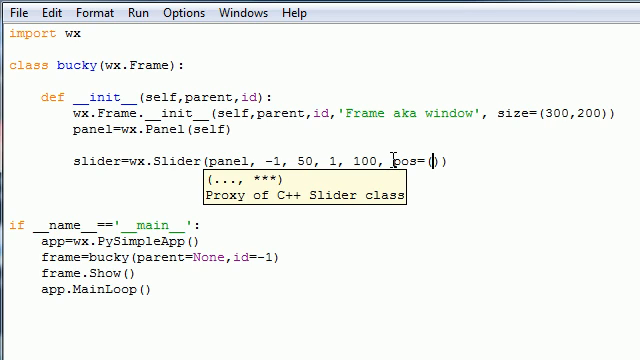
{"action": "type", "text": "10,10"}
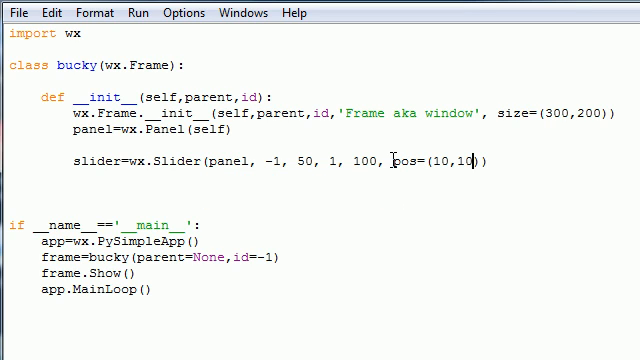
{"action": "type", "text": ", )"}
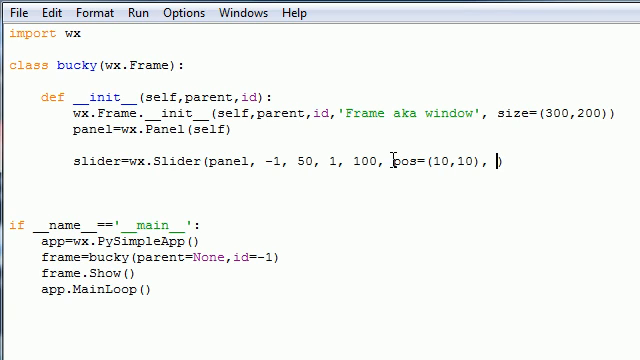
{"action": "type", "text": "size="}
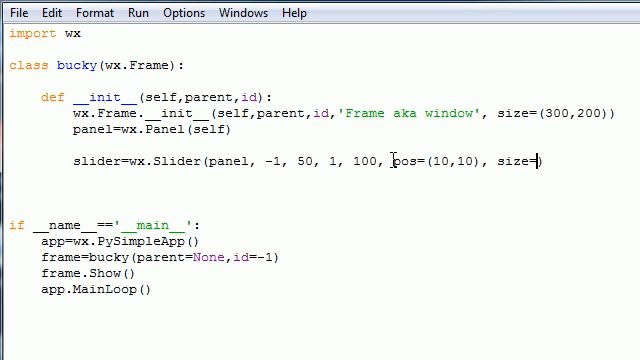
{"action": "type", "text": "250"}
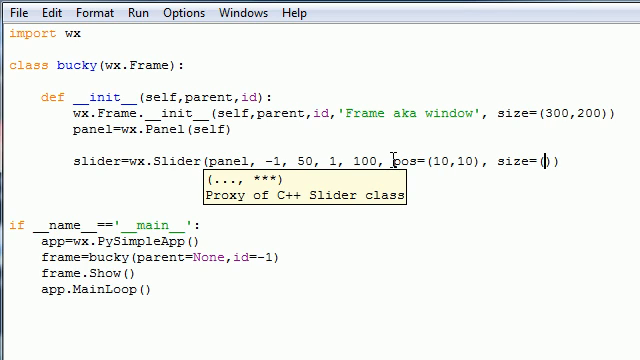
{"action": "type", "text": "250,"}
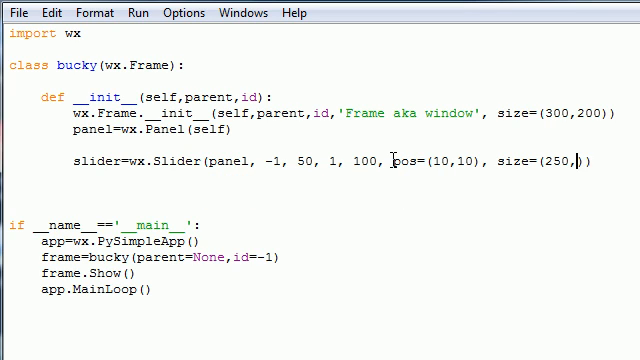
{"action": "type", "text": "-1"}
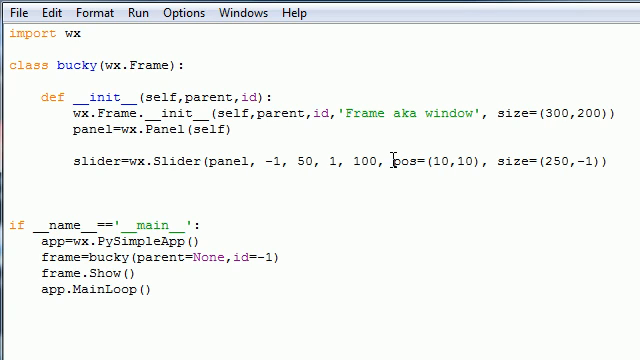
{"action": "type", "text": ","}
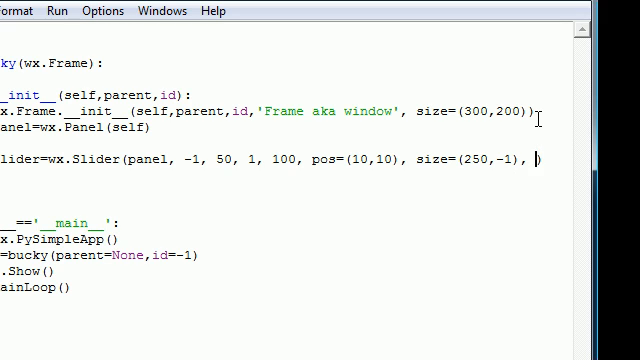
Finish the Slider call with style=wx.SL_AUTOTICKS | wx.SL_LABELS.
{"action": "type", "text": "s"}
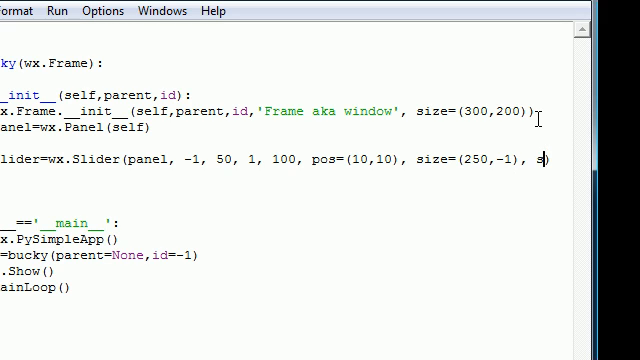
{"action": "type", "text": "tyle=wx.S"}
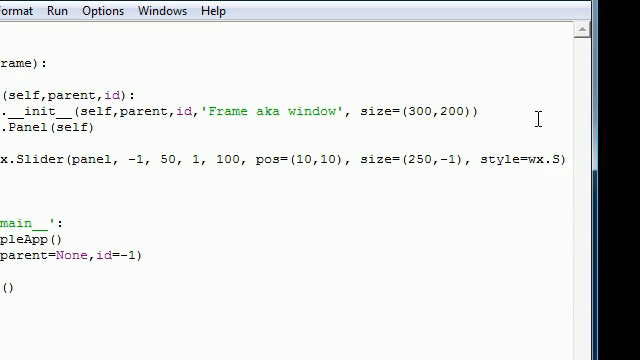
{"action": "type", "text": "I"}
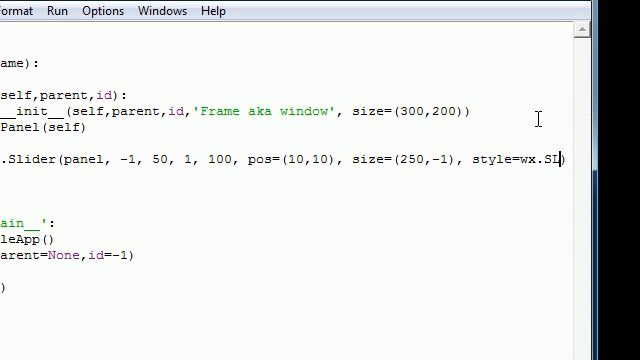
{"action": "scroll", "scroll_direction": "left", "scroll_amount": 3}
{"action": "type", "text": "_AUTOT"}
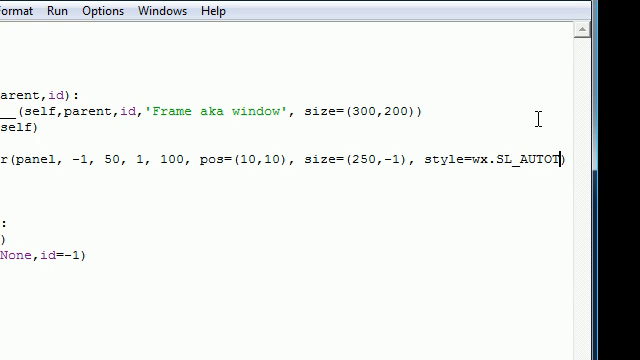
{"action": "type", "text": "CKS"}
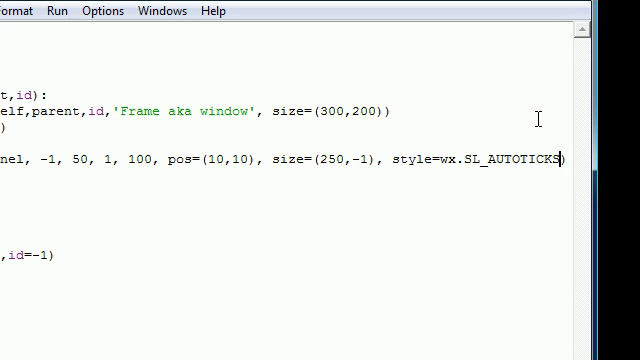
{"action": "type", "text": "|"}
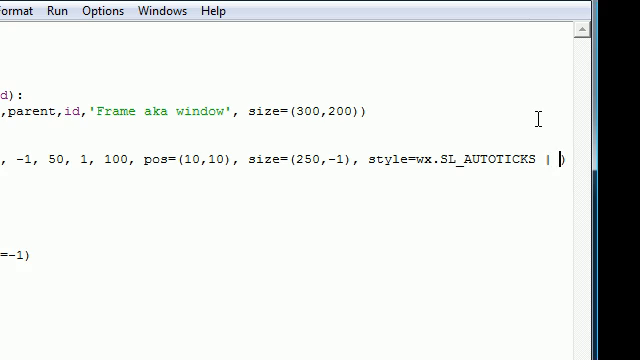
{"action": "type", "text": "wx.S"}
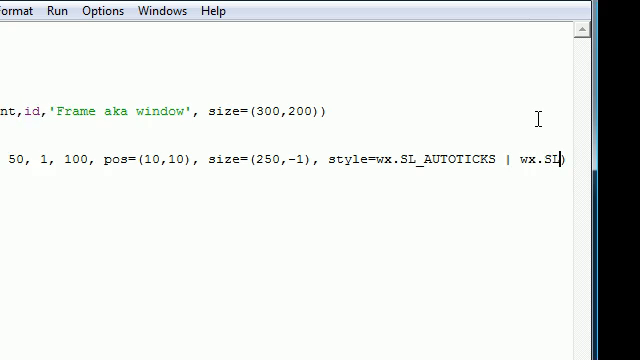
{"action": "type", "text": "LABELS"}
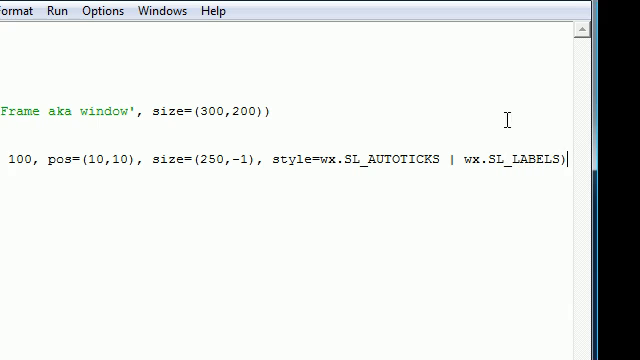
{"action": "double_click", "coordinate": [398, 158]}
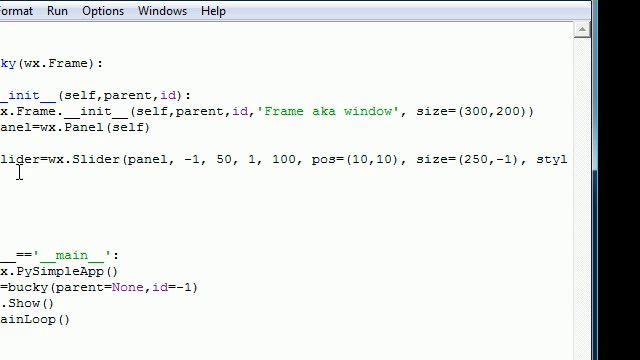
Write slider.SetTickFreq(5, 1) on the line below the slider.
{"action": "type", "text": "lider"}
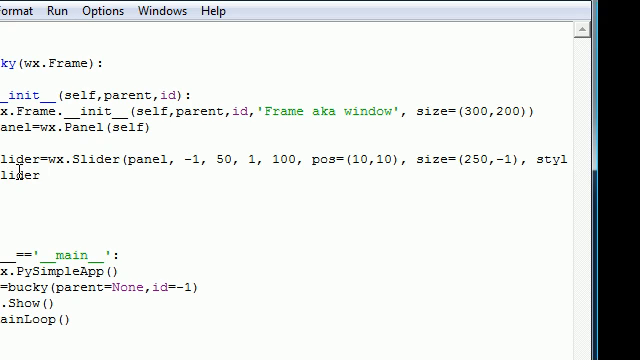
{"action": "type", "text": "."}
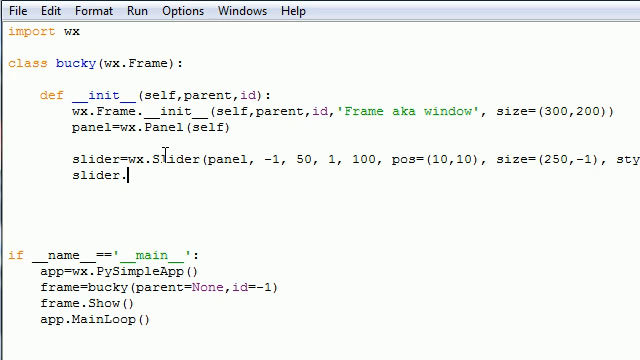
{"action": "type", "text": "SE"}
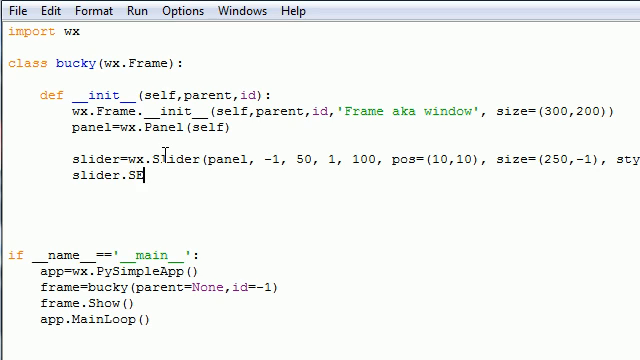
{"action": "type", "text": "et"}
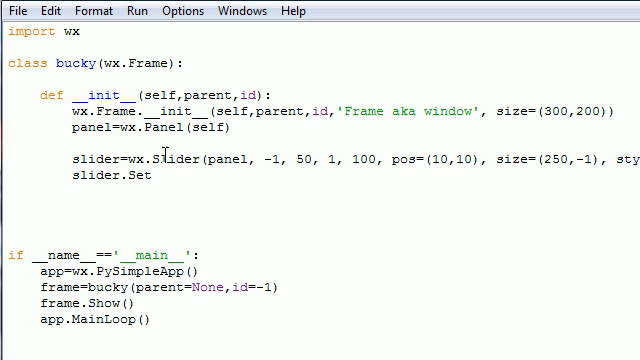
{"action": "type", "text": "Tick"}
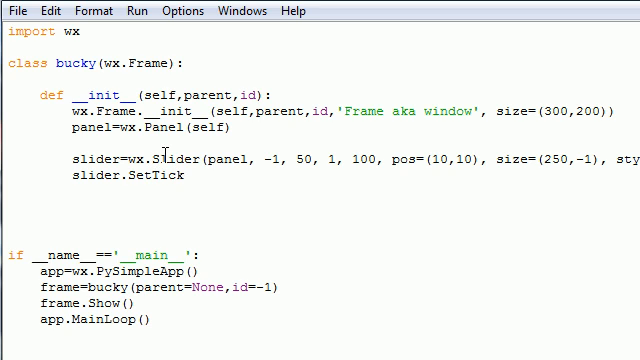
{"action": "type", "text": "Freq"}
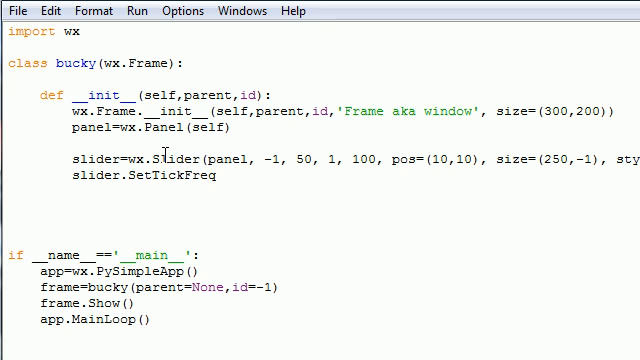
{"action": "type", "text": "()"}
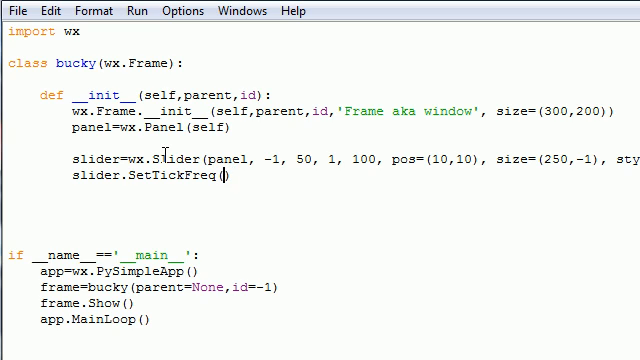
{"action": "type", "text": "5, 1"}
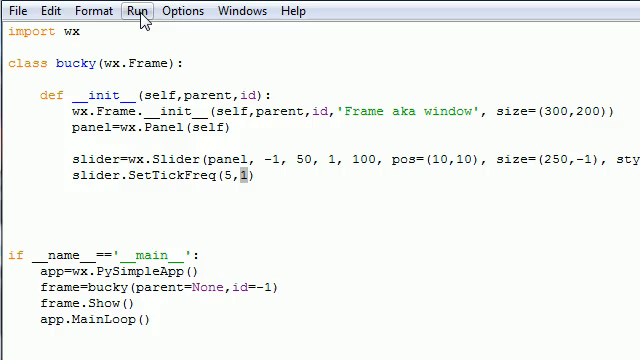
Run the module, then drag the slider to 36, back to 50, then up to 84.
{"action": "left_click", "coordinate": [137, 11]}
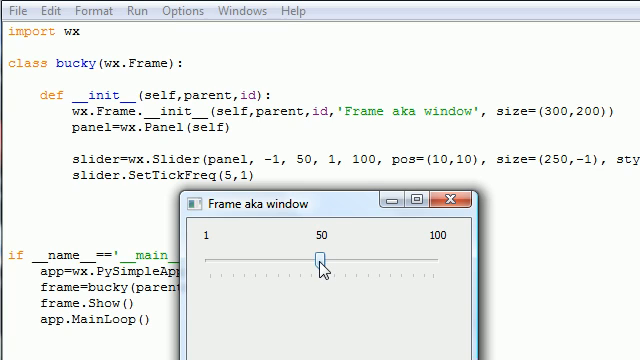
{"action": "left_click_drag", "start_coordinate": [320, 261], "coordinate": [290, 261]}
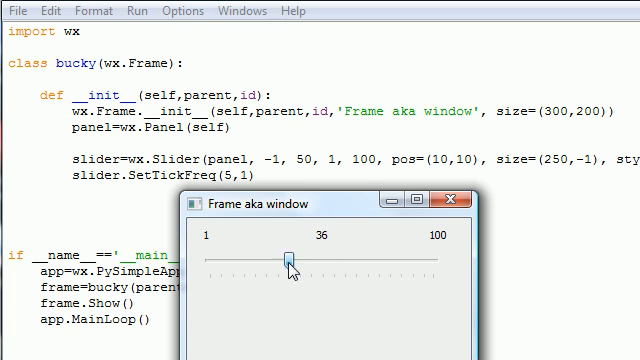
{"action": "left_click_drag", "start_coordinate": [290, 259], "coordinate": [325, 259]}
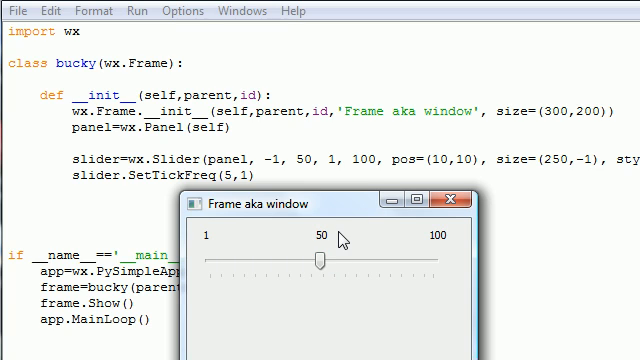
{"action": "mouse_move", "coordinate": [330, 165]}
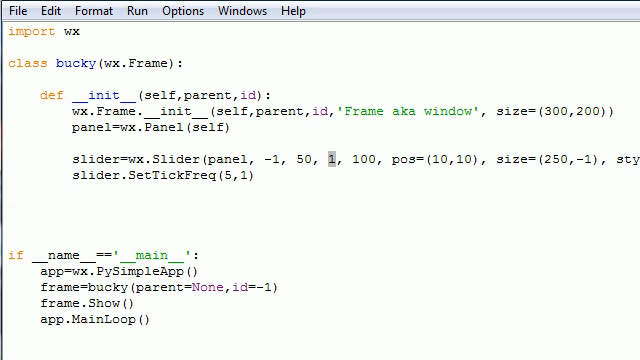
{"action": "double_click", "coordinate": [368, 157]}
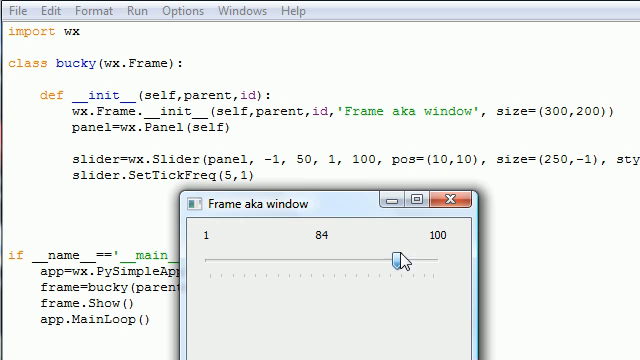
{"action": "left_click_drag", "start_coordinate": [405, 255], "coordinate": [435, 255]}
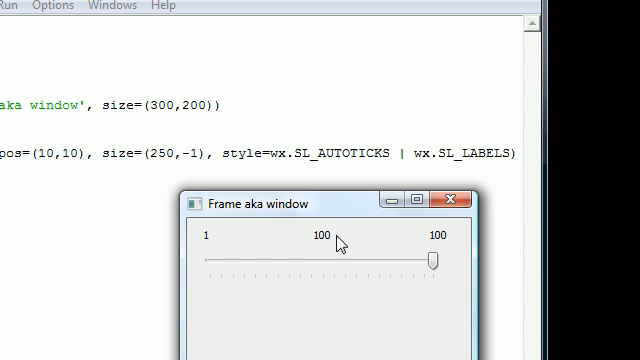
{"action": "mouse_move", "coordinate": [237, 270]}
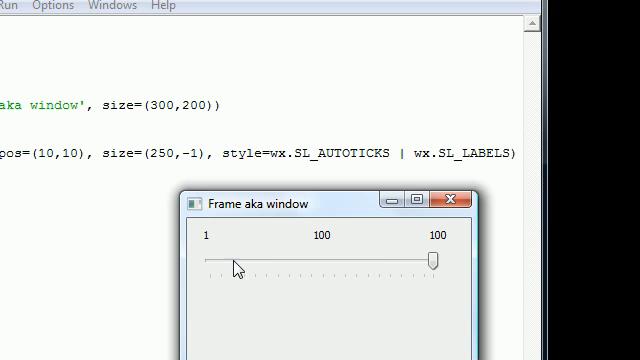
{"action": "mouse_move", "coordinate": [246, 263]}
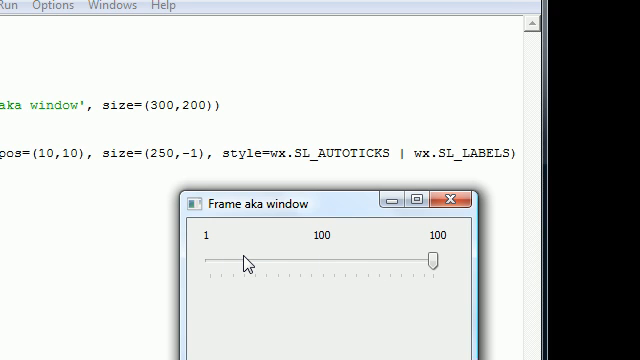
{"action": "mouse_move", "coordinate": [264, 297]}
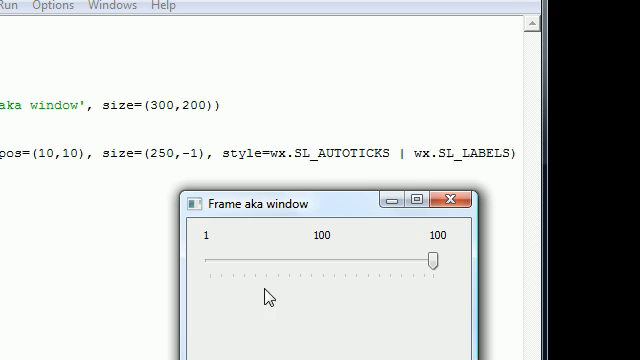
{"action": "mouse_move", "coordinate": [291, 338]}
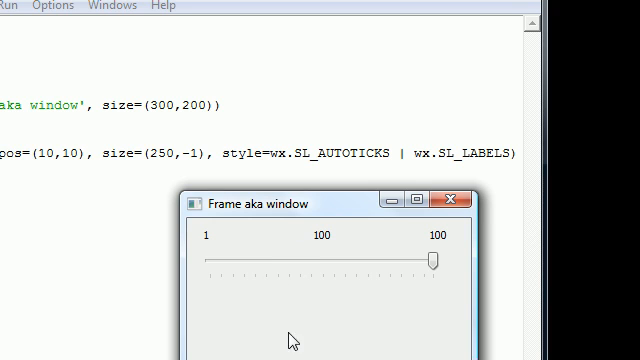
{"action": "mouse_move", "coordinate": [380, 283]}
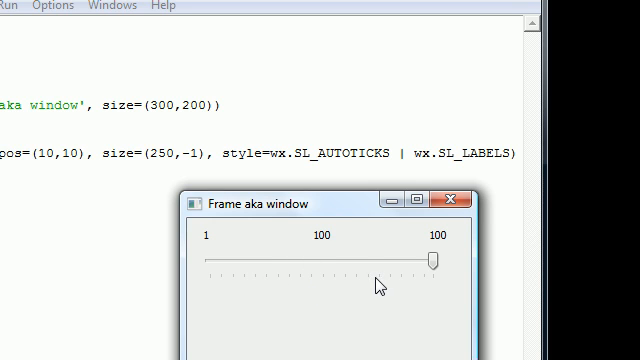
{"action": "mouse_move", "coordinate": [371, 290]}
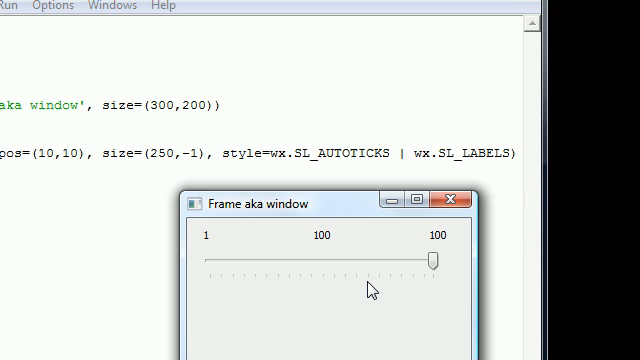
{"action": "mouse_move", "coordinate": [250, 285]}
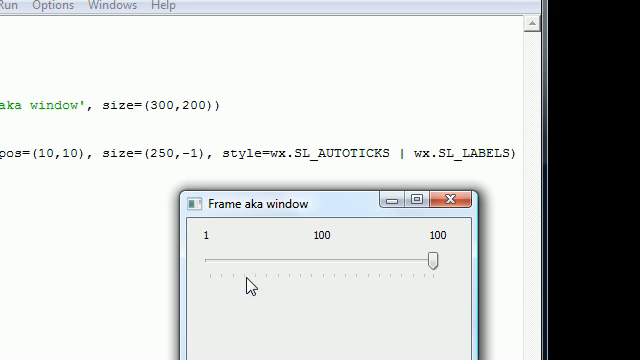
{"action": "mouse_move", "coordinate": [410, 288]}
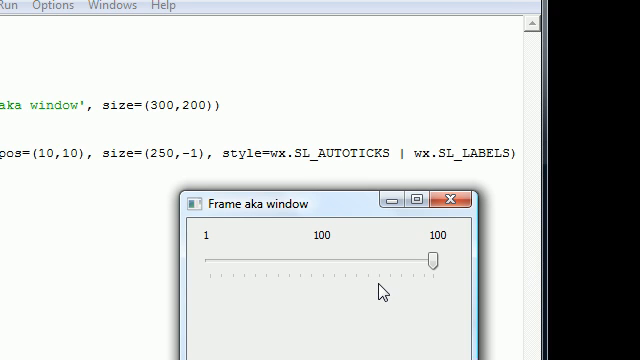
{"action": "mouse_move", "coordinate": [333, 37]}
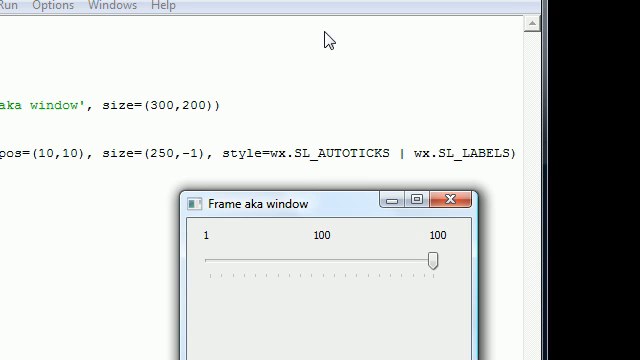
{"action": "mouse_move", "coordinate": [262, 37]}
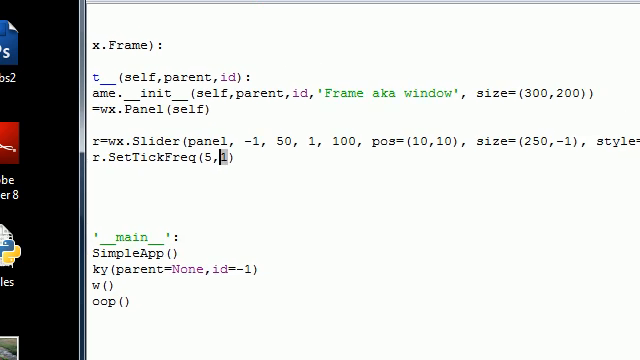
Rerun with F5 and drag the slider through 75, 55 and 38, ending at 51.
{"action": "key", "text": "F5"}
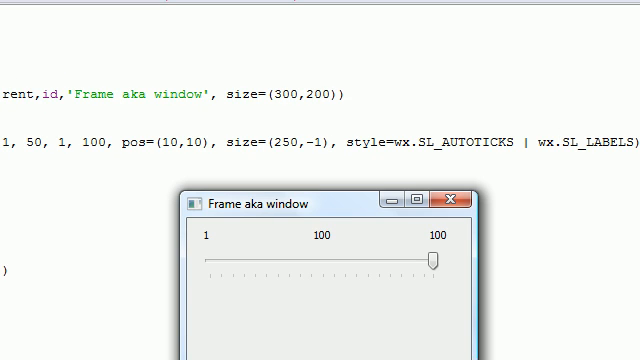
{"action": "mouse_move", "coordinate": [438, 264]}
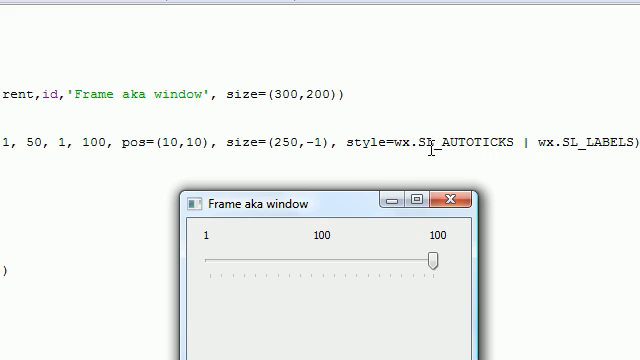
{"action": "mouse_move", "coordinate": [228, 243]}
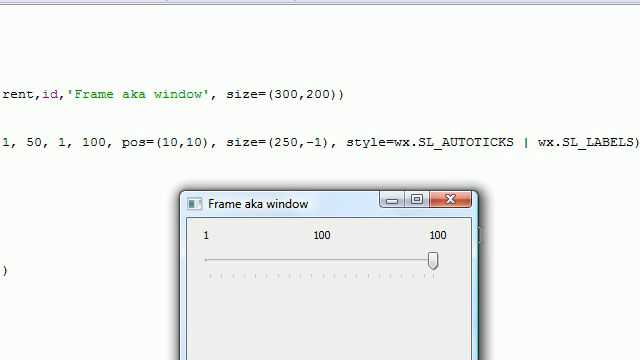
{"action": "left_click_drag", "start_coordinate": [435, 258], "coordinate": [377, 258]}
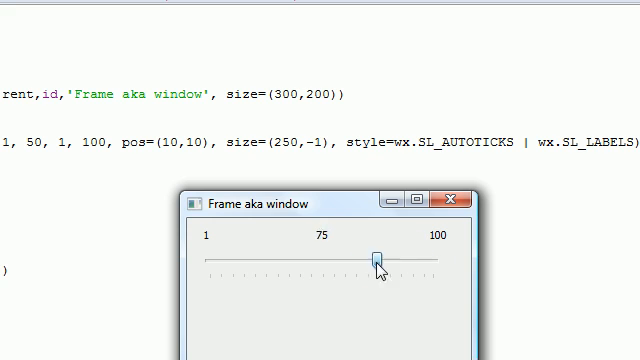
{"action": "left_click_drag", "start_coordinate": [375, 257], "coordinate": [332, 257]}
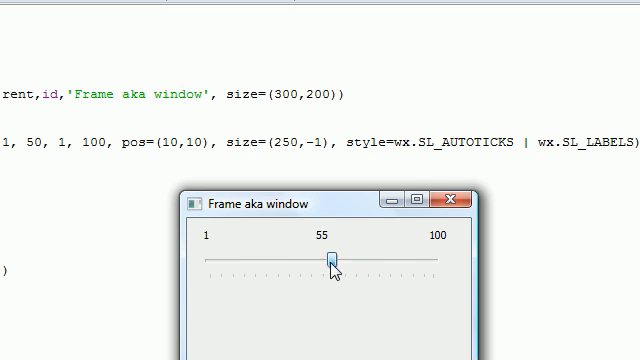
{"action": "left_click_drag", "start_coordinate": [331, 258], "coordinate": [290, 258]}
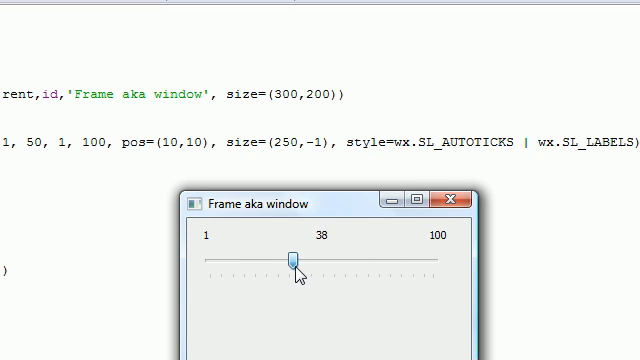
{"action": "left_click_drag", "start_coordinate": [290, 258], "coordinate": [323, 262]}
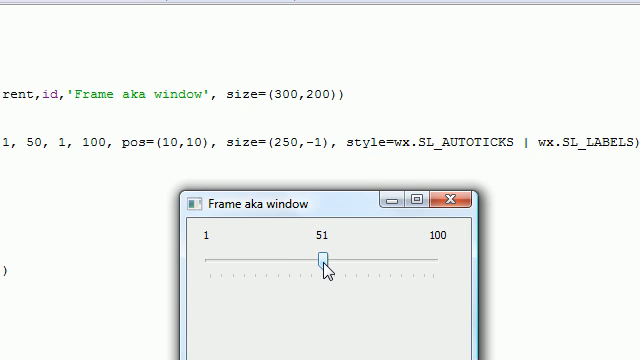